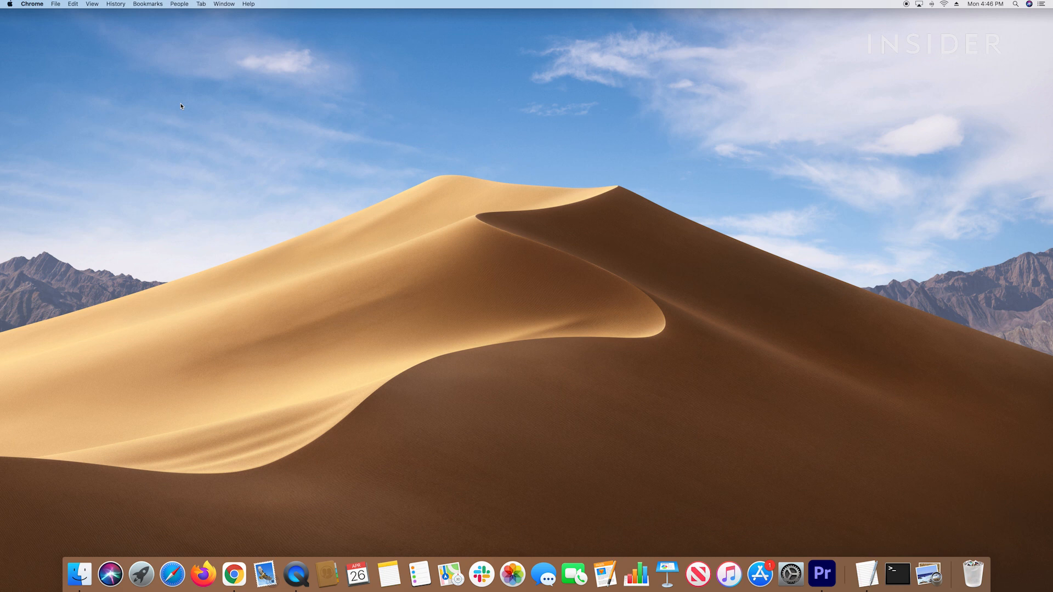
{"action": "mouse_move", "coordinate": [234, 574]}
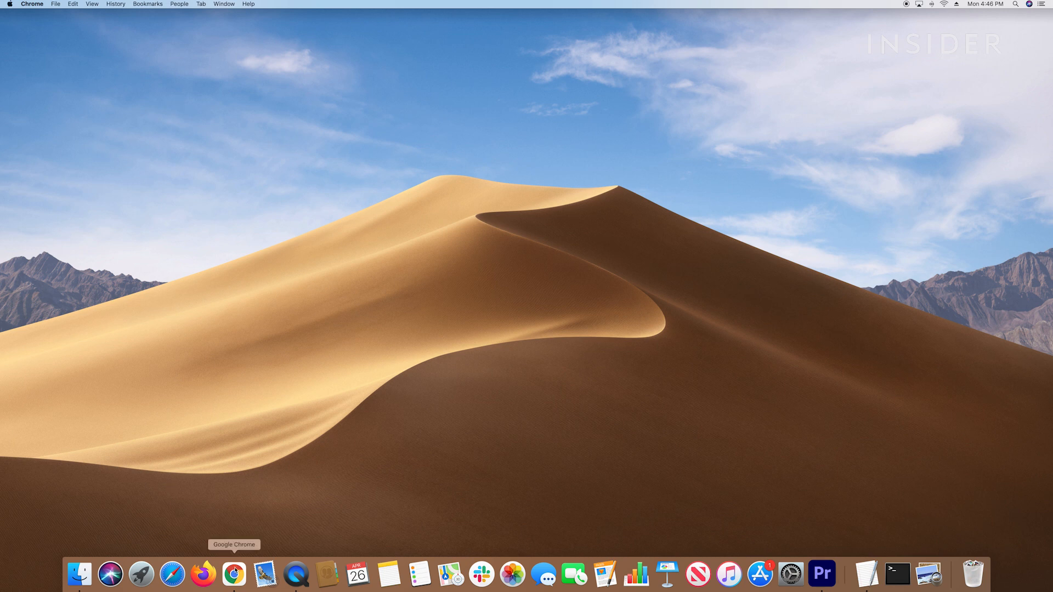
Launch Google Chrome from the Dock with a blank New Tab
{"action": "left_click", "coordinate": [234, 575]}
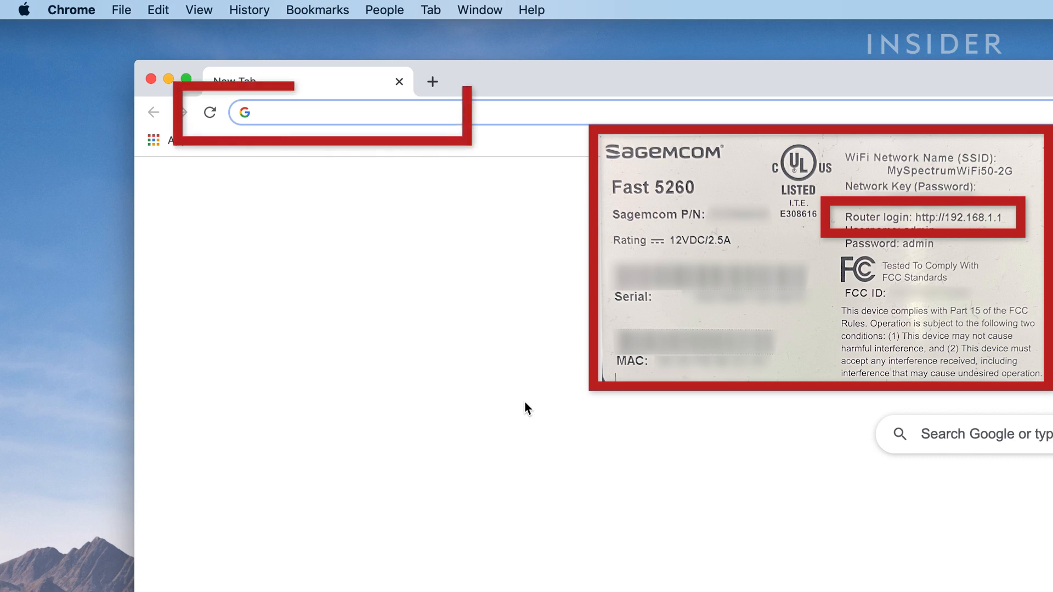
Load the router login page at 192.168.1.1 and enter admin credentials
{"action": "type", "text": "192.168."}
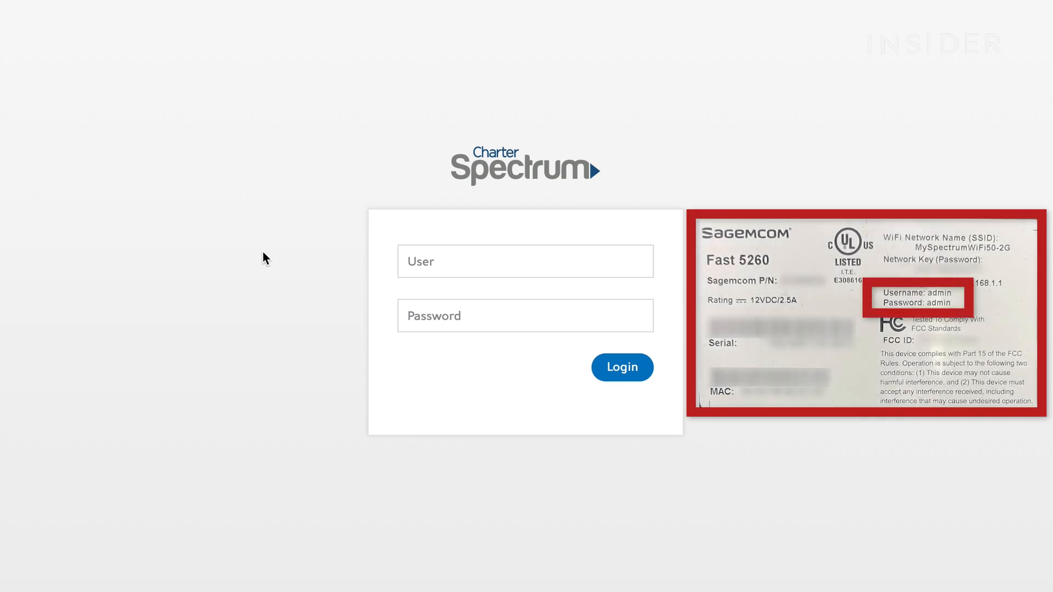
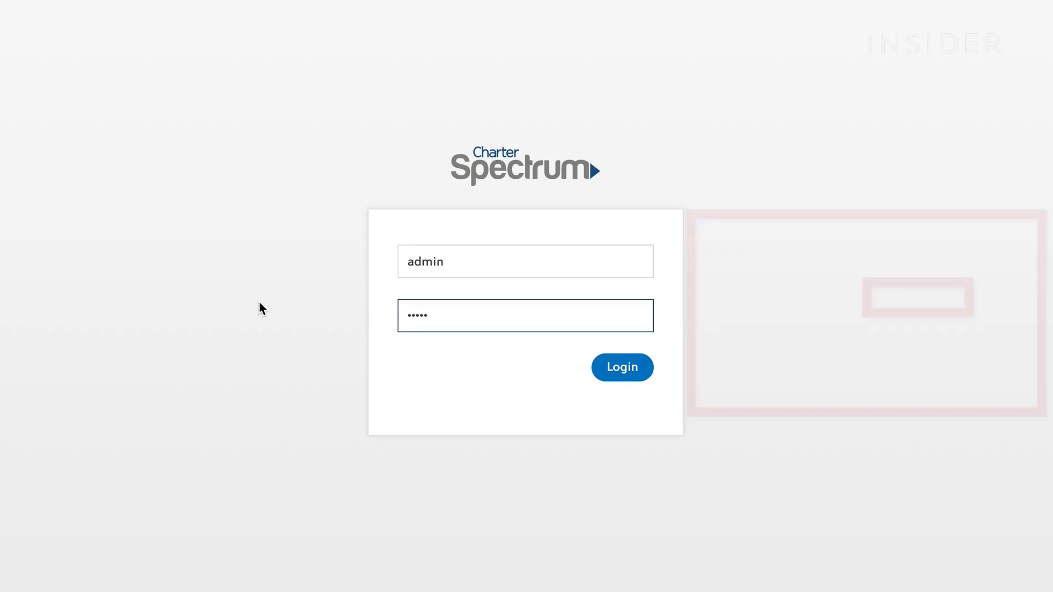
{"action": "mouse_move", "coordinate": [622, 367]}
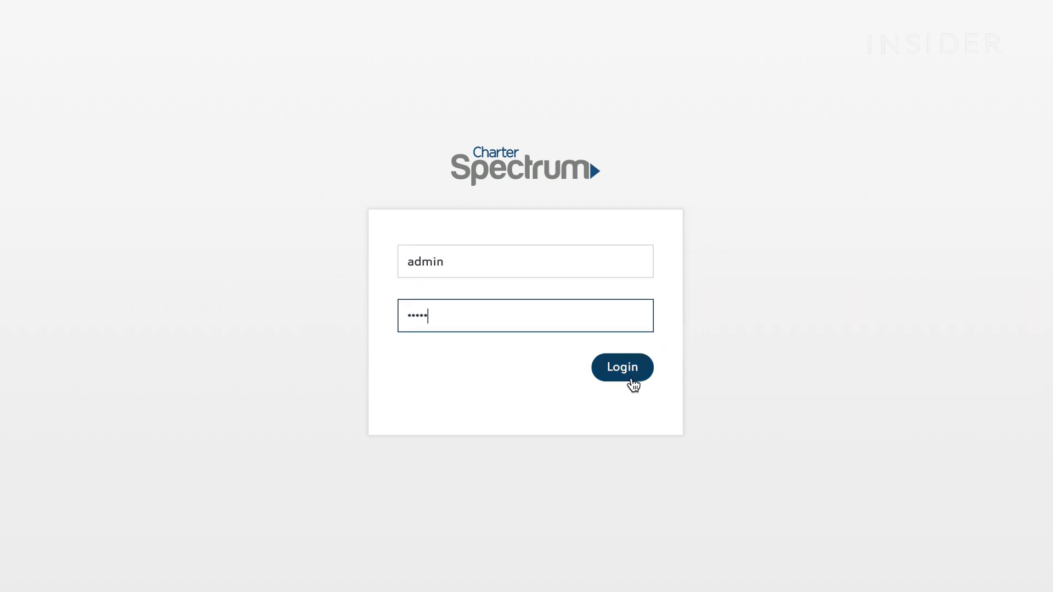
Log in as admin and open the WiFi 2.4GHz card's settings
{"action": "left_click", "coordinate": [621, 368]}
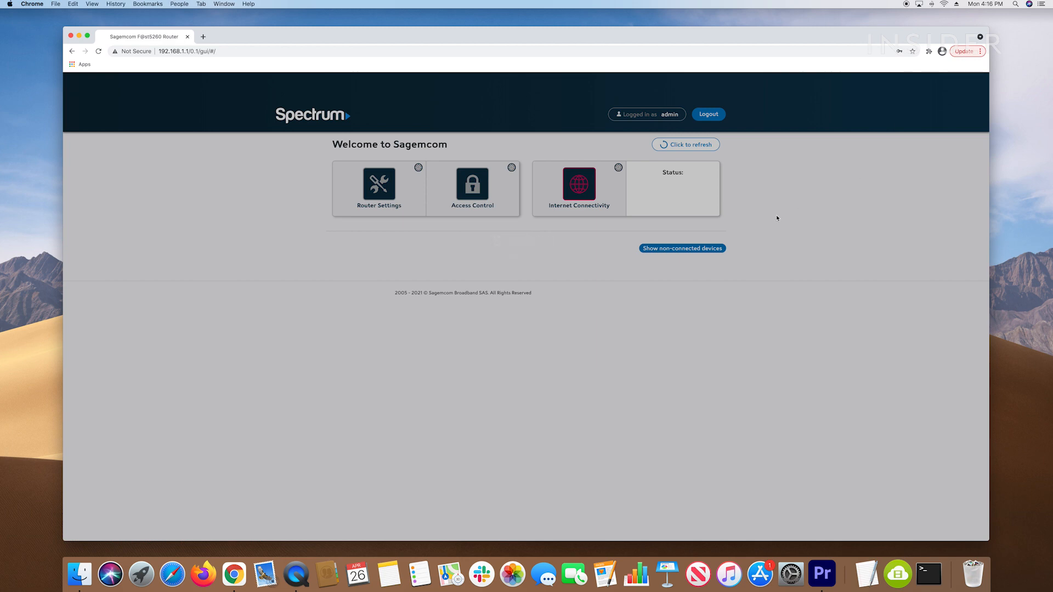
{"action": "left_click", "coordinate": [685, 144]}
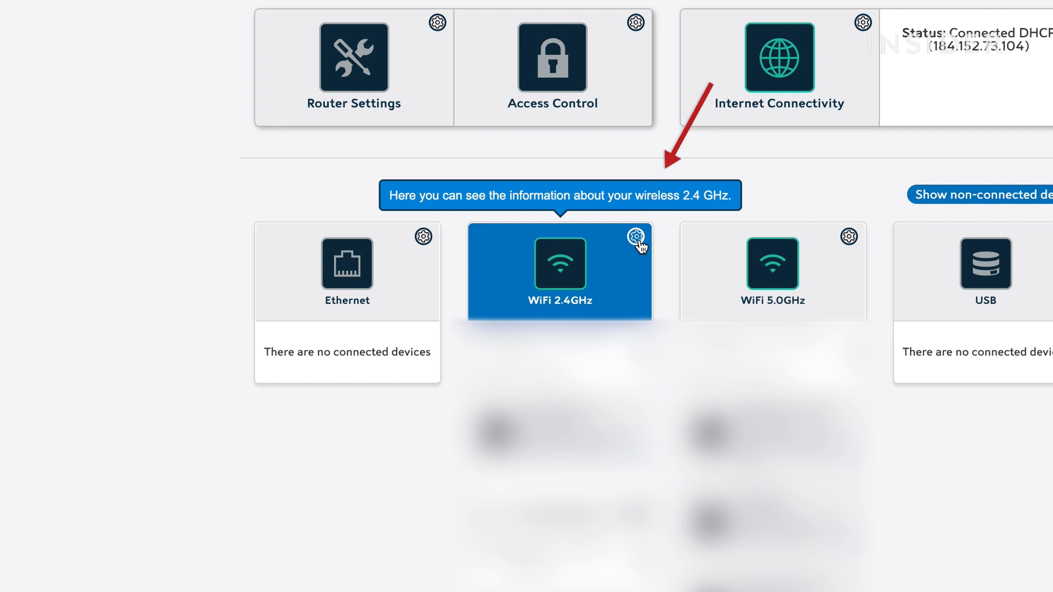
{"action": "left_click", "coordinate": [635, 237]}
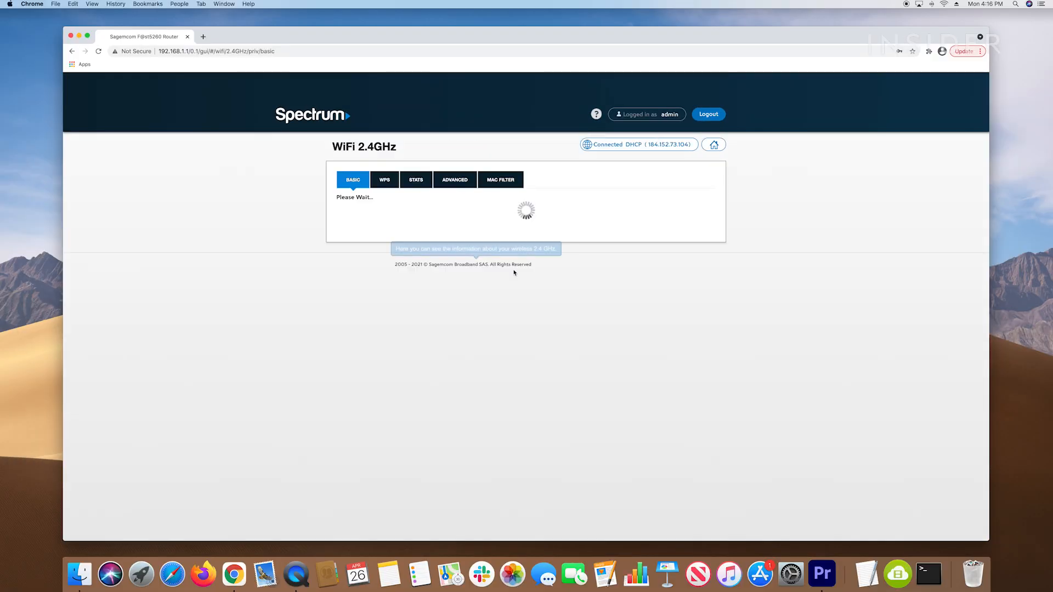